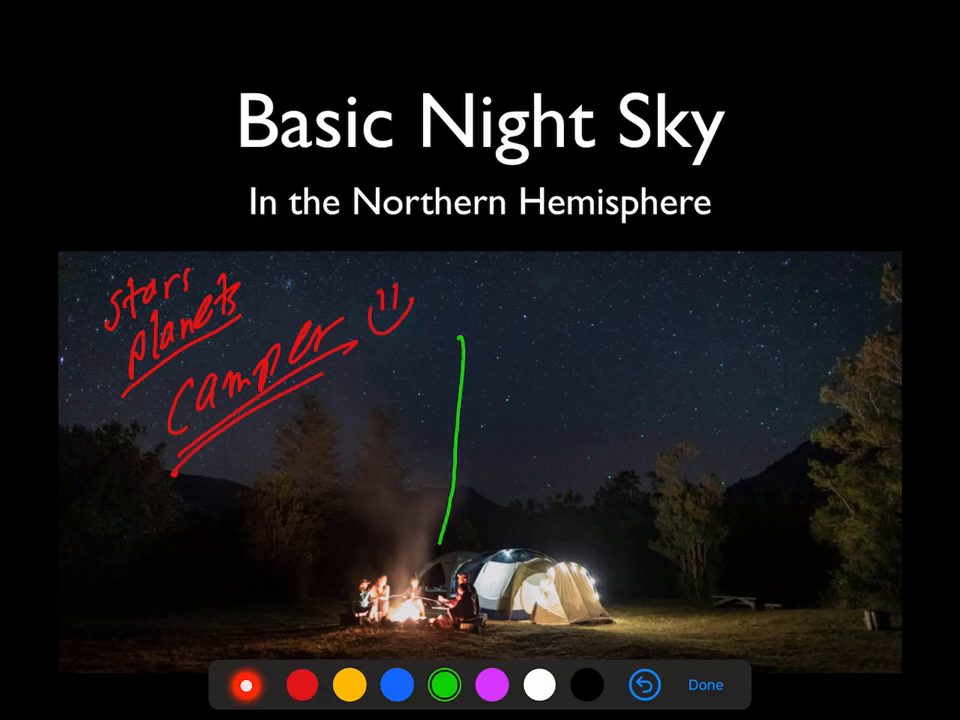
- Draw a green line rising from the campfire on the Basic Night Sky slide
drag(455, 540, 435, 570)
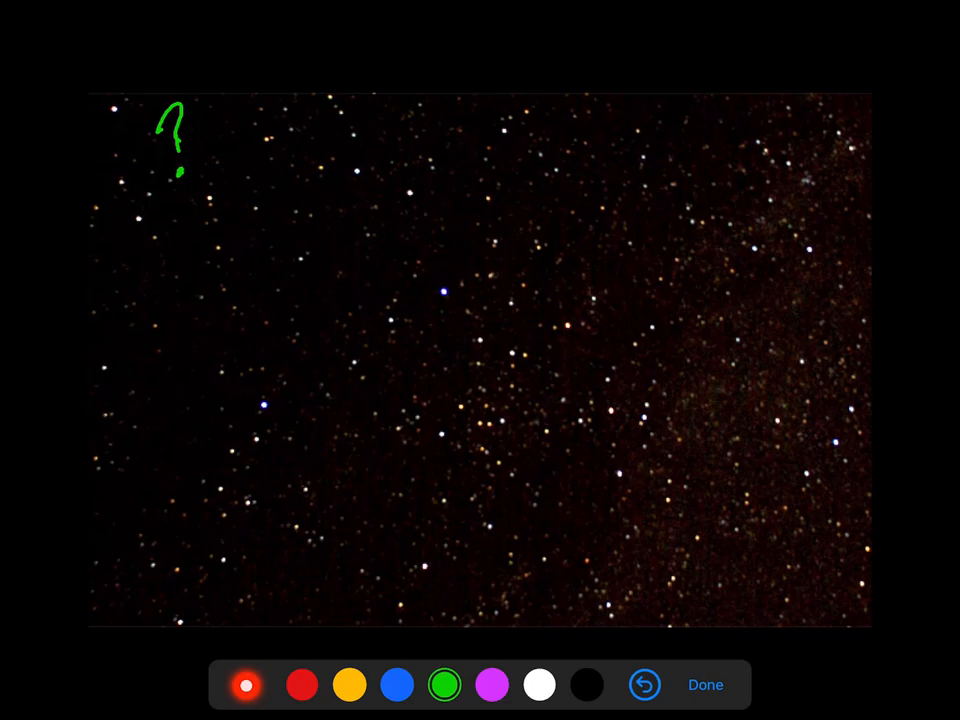
- Circle a bright star in green on the star-field photo, then advance to the star chart
drag(390, 195, 480, 290)
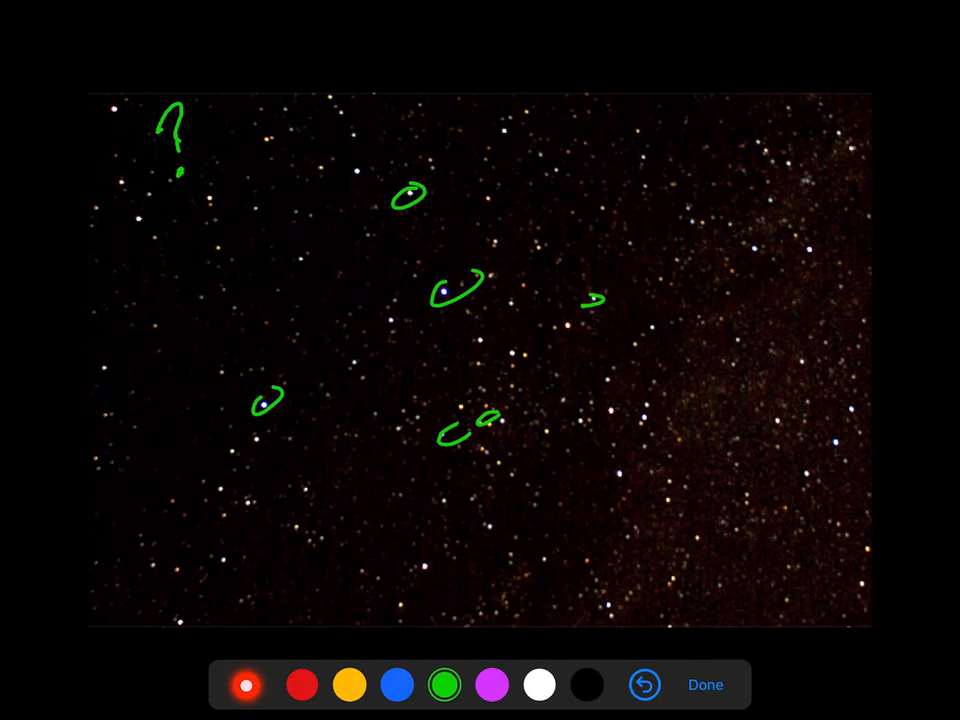
click(246, 689)
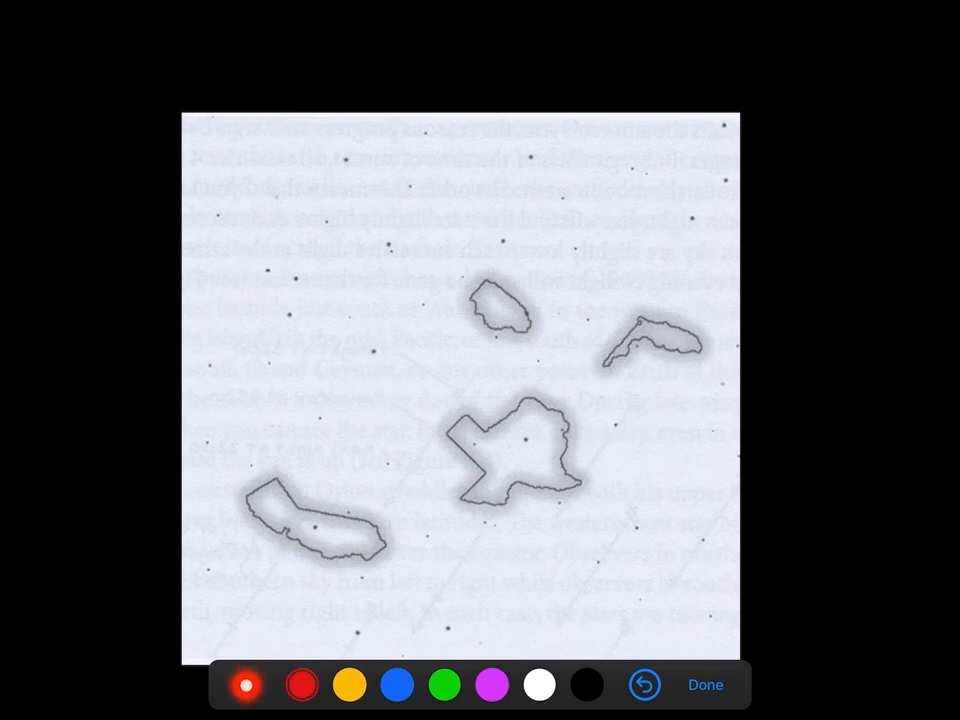
- With the red pen, draw an arrow from the central shape across the flipped sky map
click(298, 689)
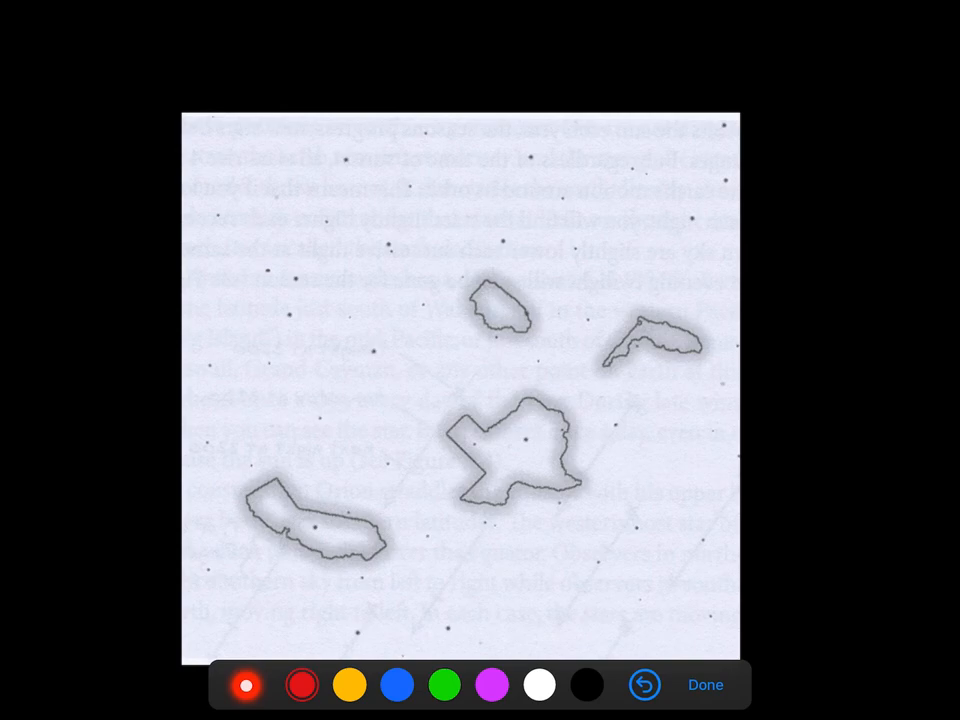
click(247, 685)
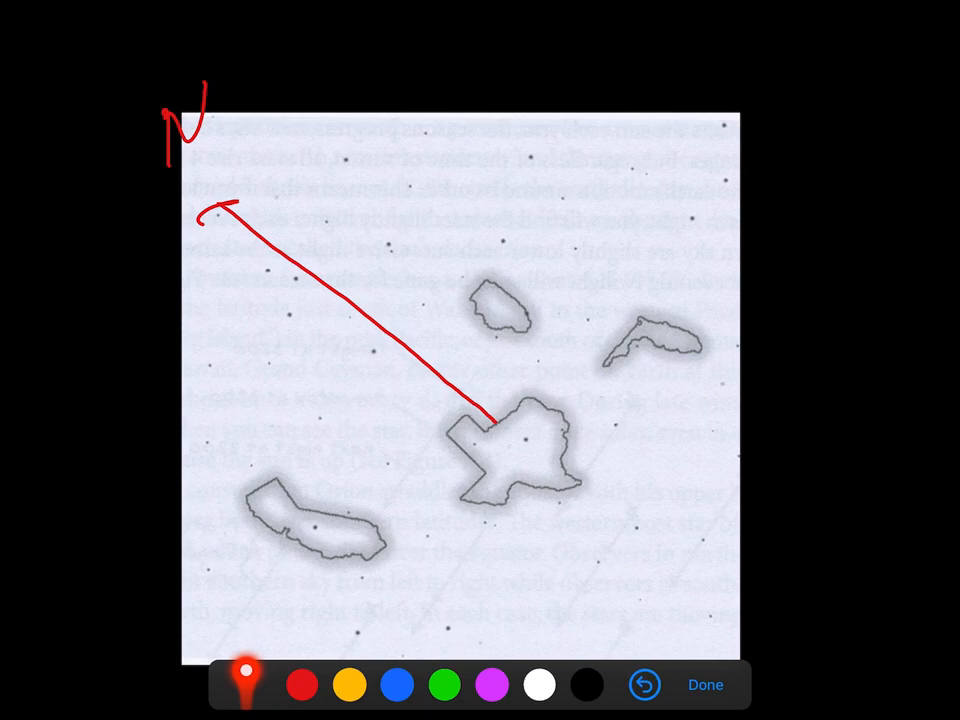
click(643, 684)
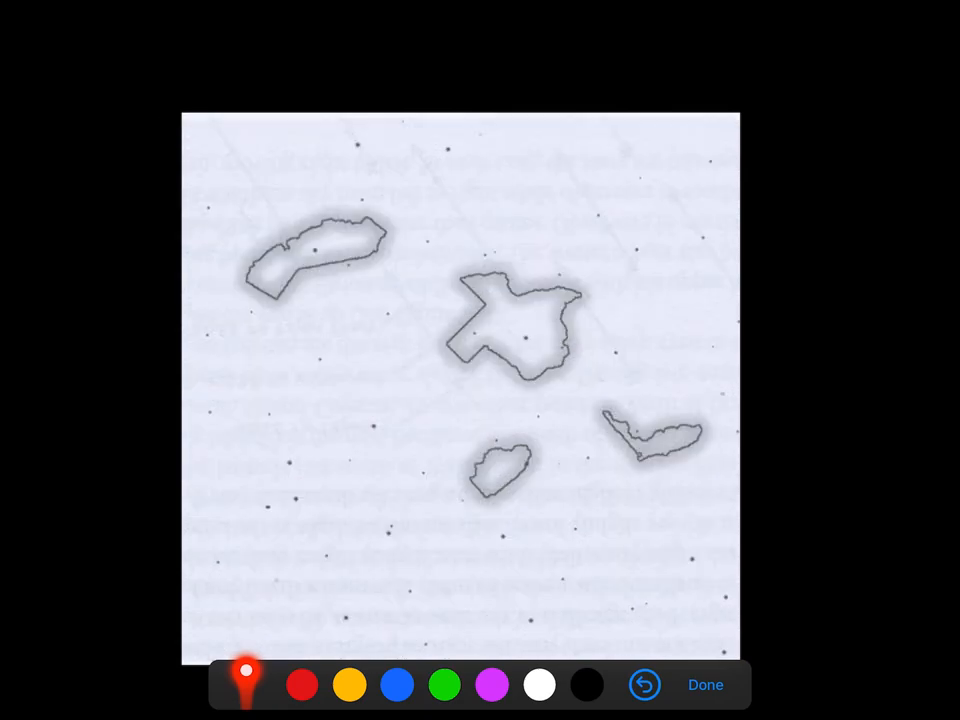
drag(240, 570, 487, 332)
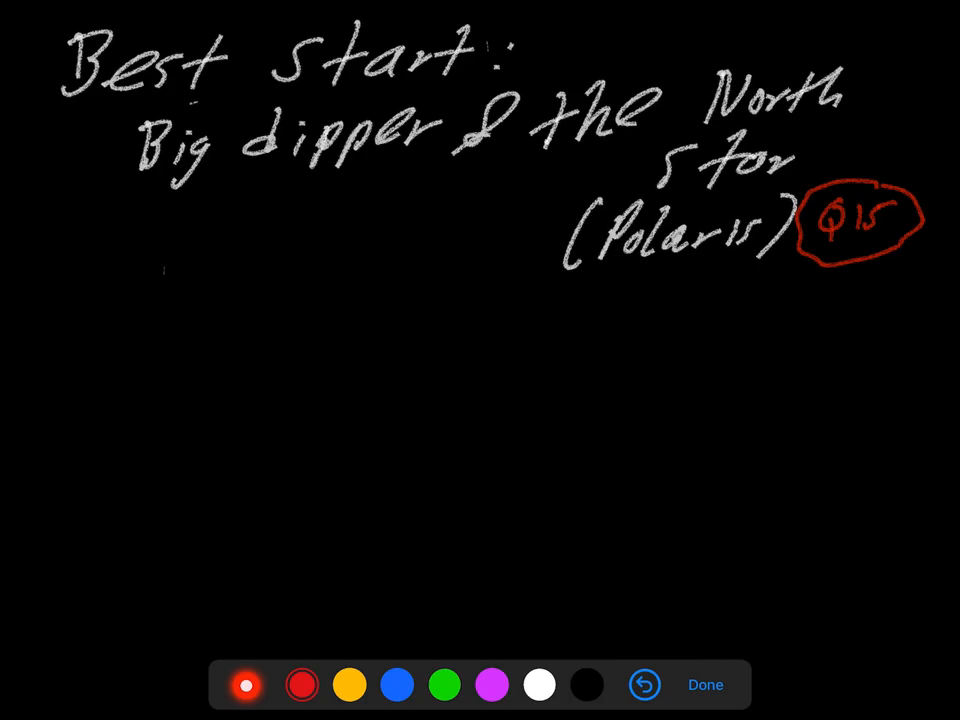
- In blue, mark the Best Start note with circled numbers and quotation marks around Polaris
click(396, 684)
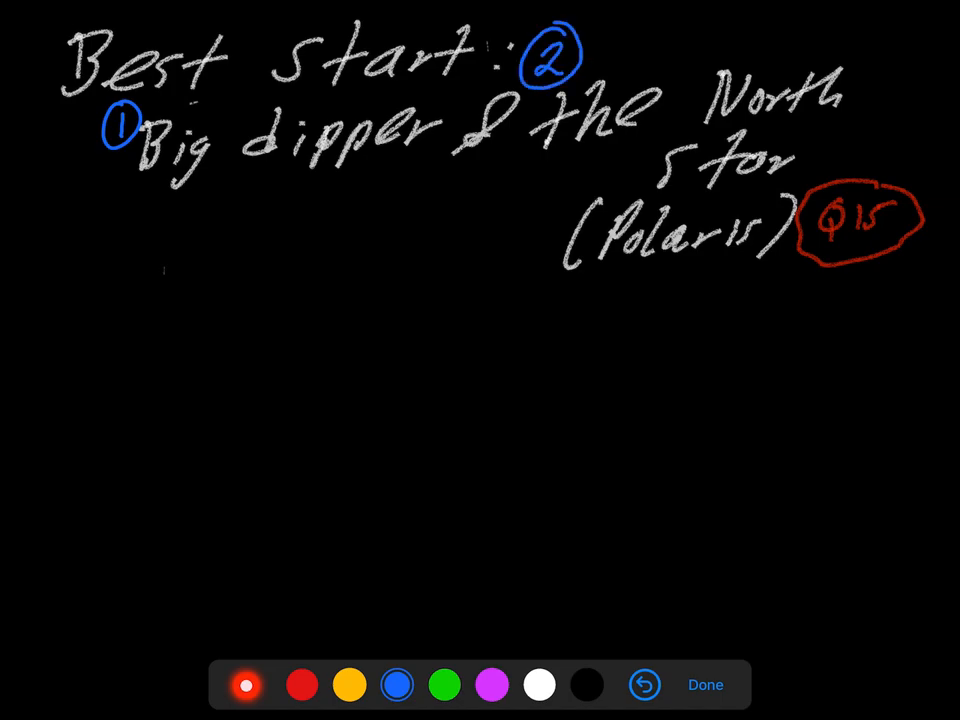
drag(600, 200, 770, 215)
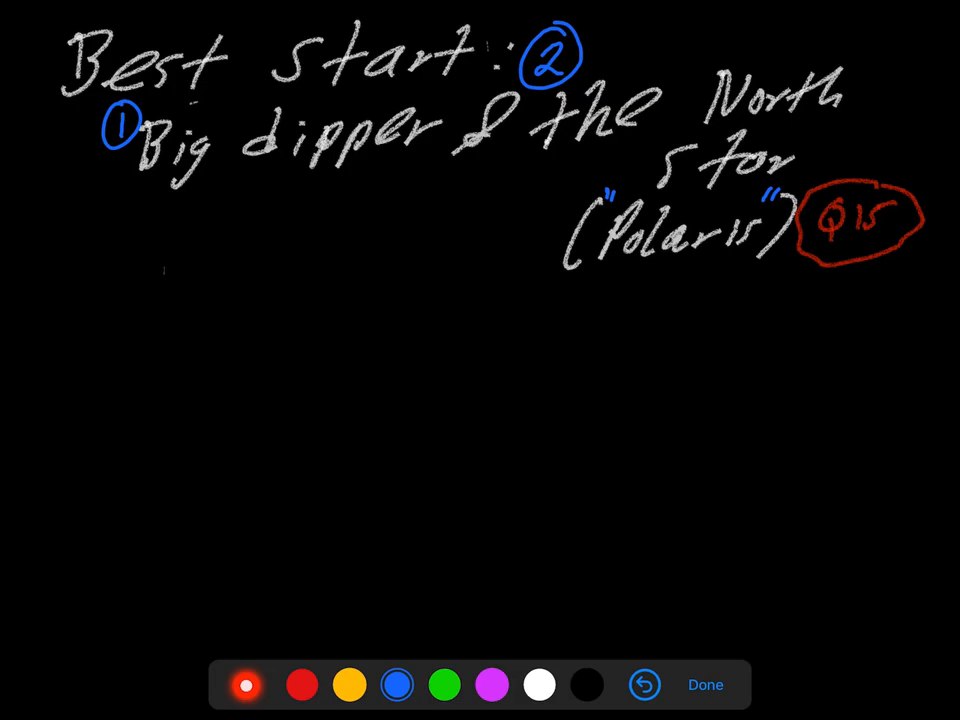
drag(815, 250, 895, 248)
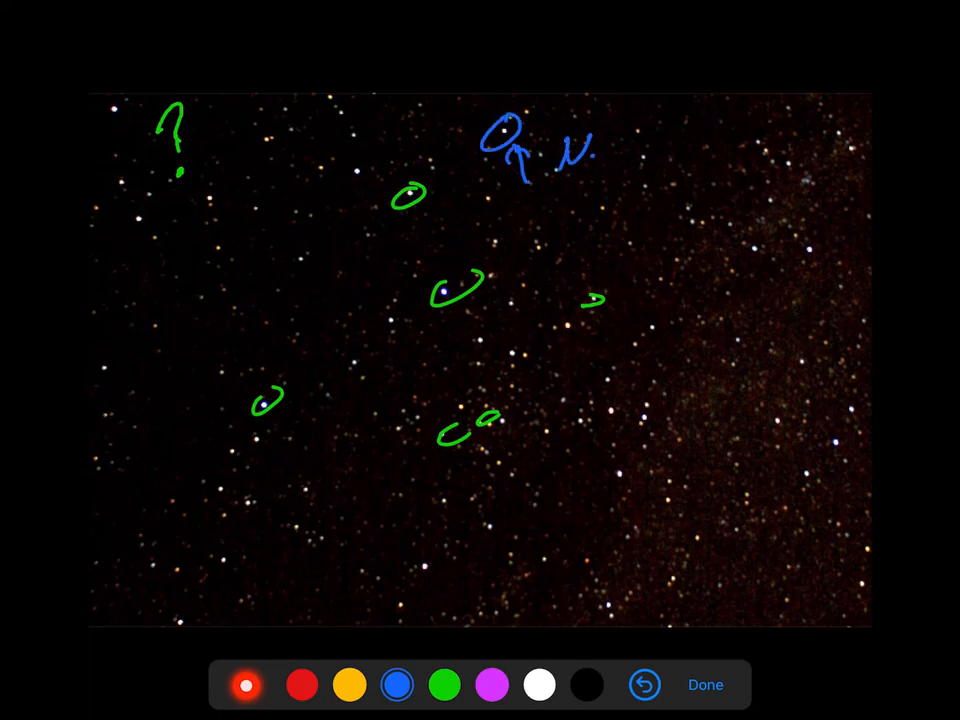
- Label the North Star on the star photo with a blue N and arrow
drag(555, 150, 680, 180)
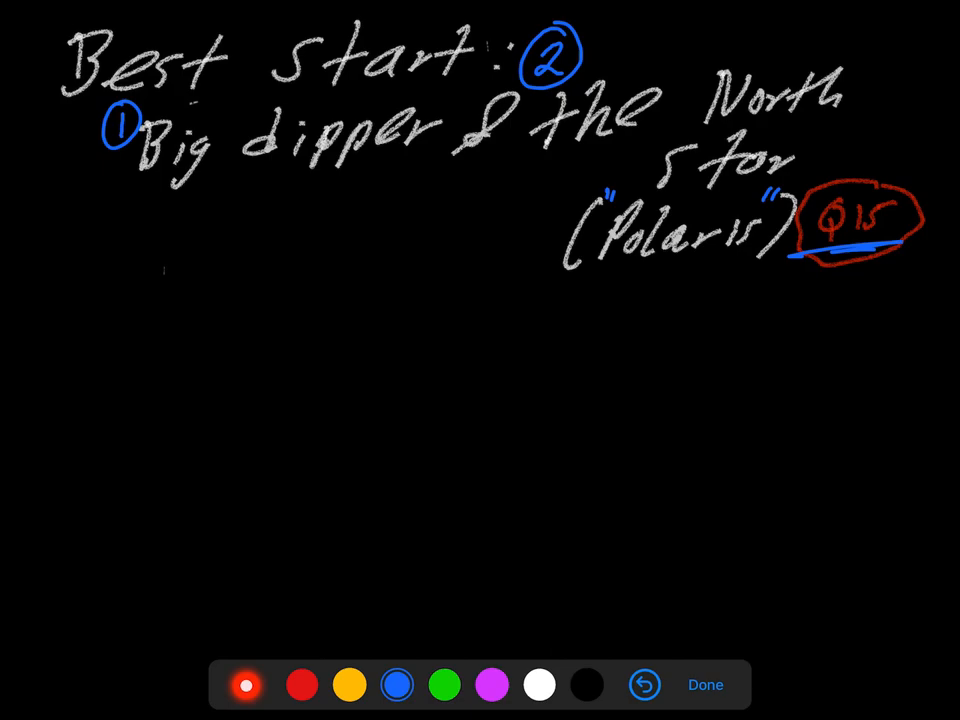
- Underline 'Big dipper' with a blue brace and write 'very familiar' beneath it
drag(120, 195, 440, 175)
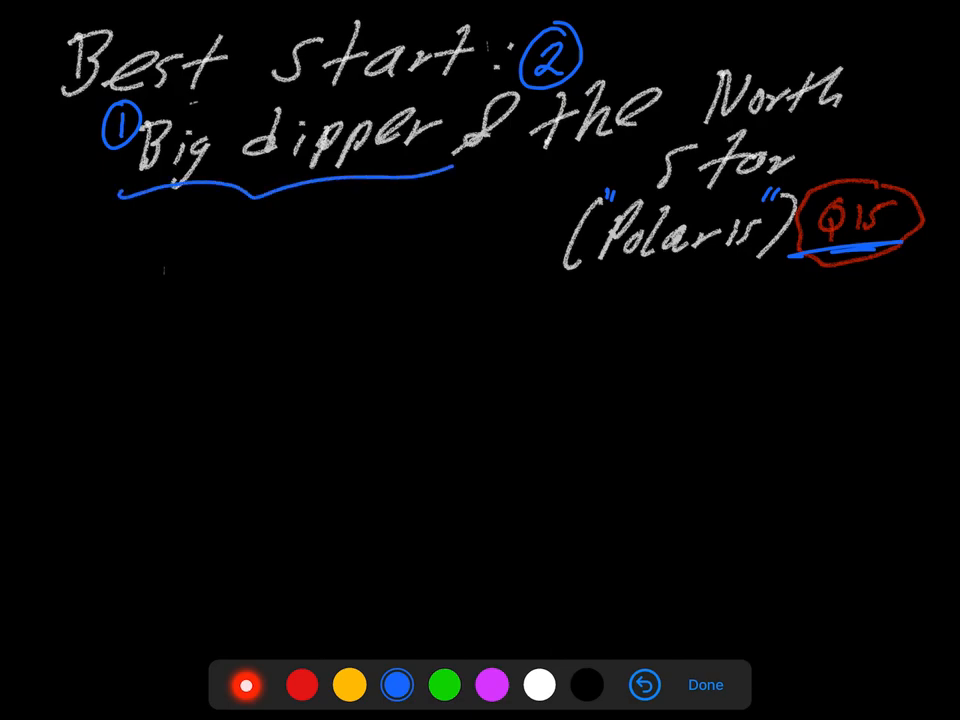
drag(195, 210, 260, 270)
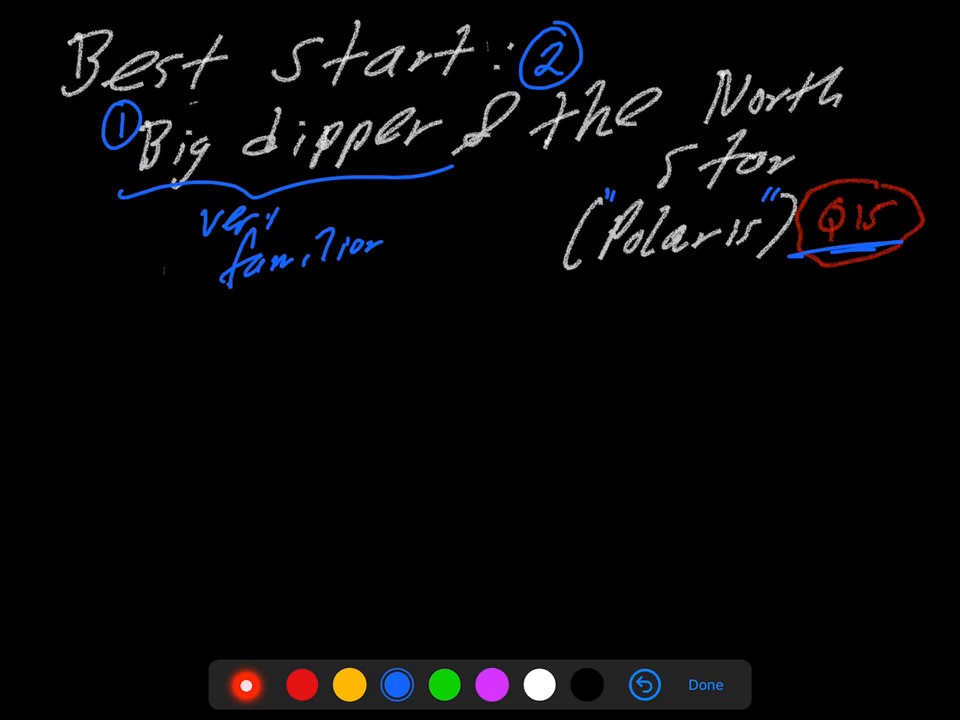
click(536, 684)
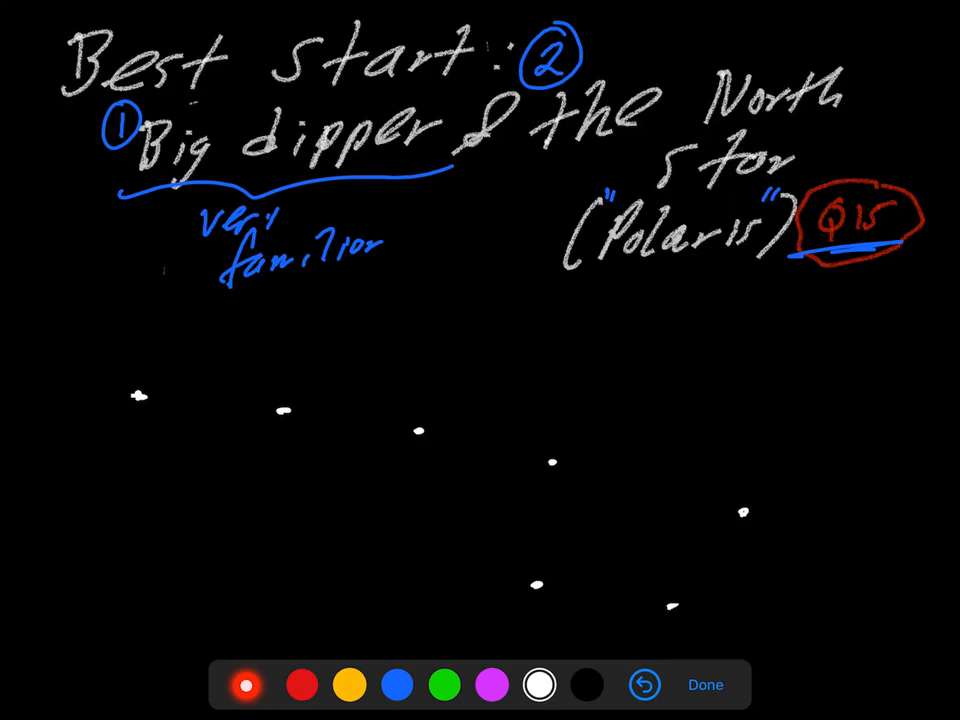
- Connect the Big Dipper's stars with orange lines through the handle and bowl, labelling them
click(349, 685)
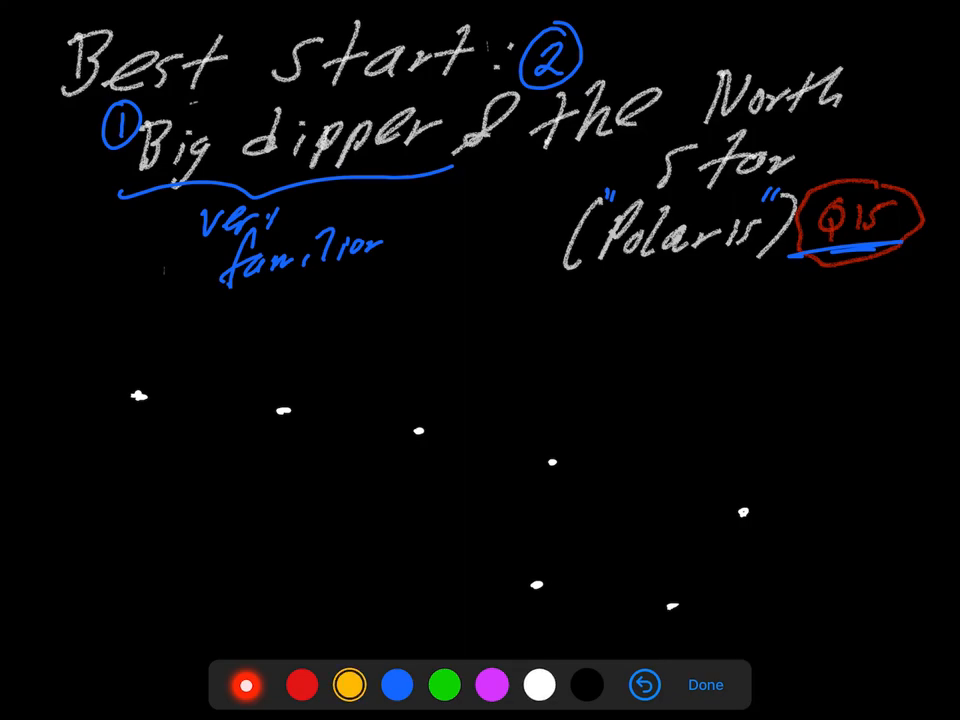
drag(140, 397, 285, 413)
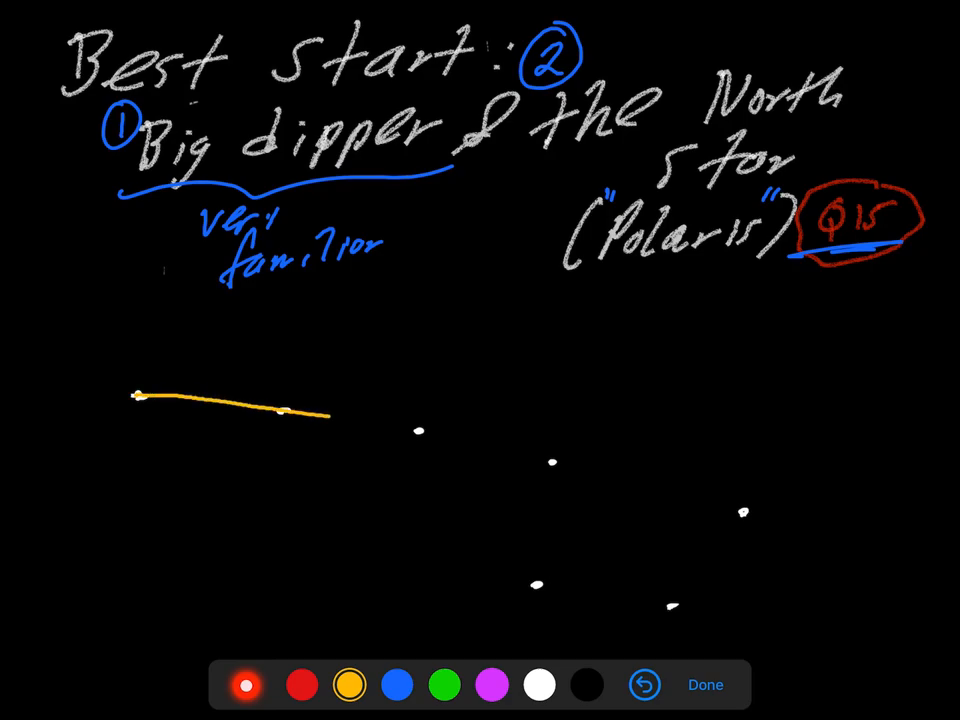
drag(285, 412, 535, 585)
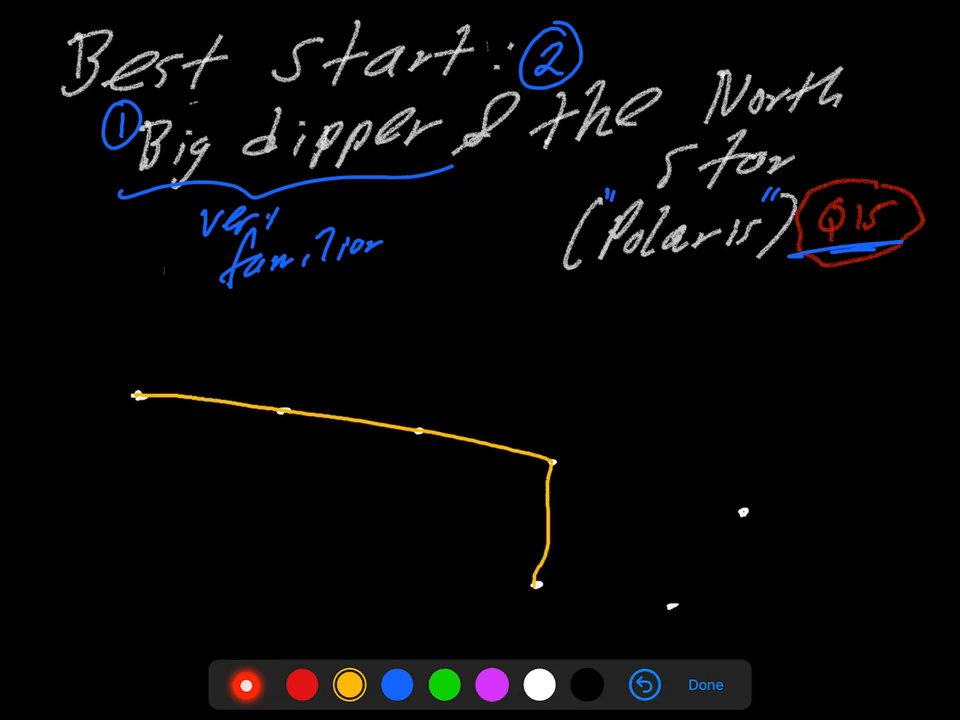
drag(535, 588, 755, 490)
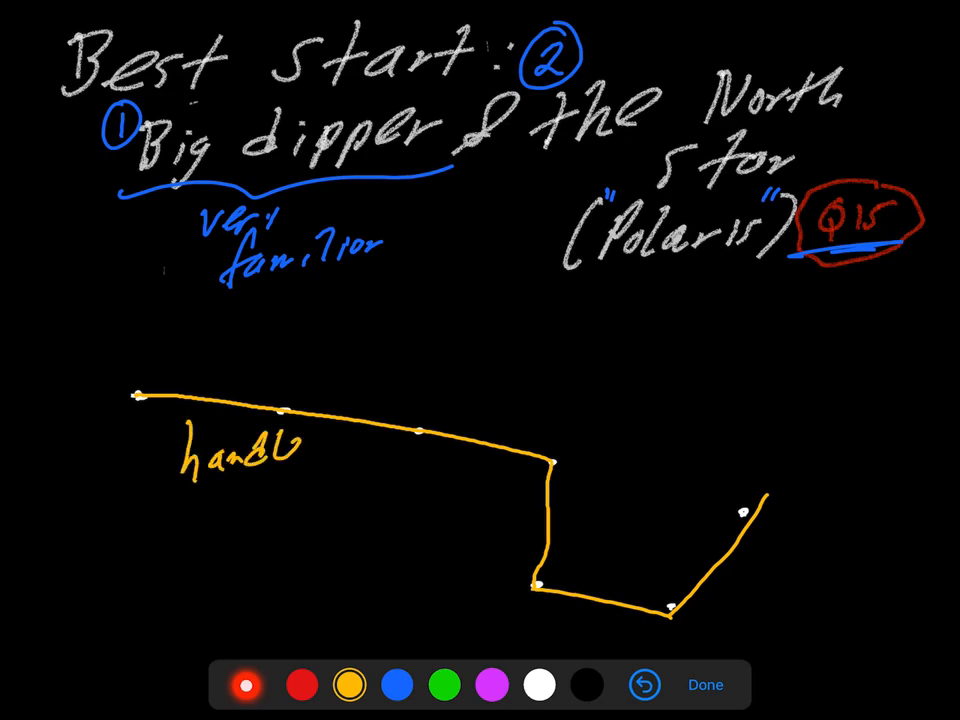
text(ba)
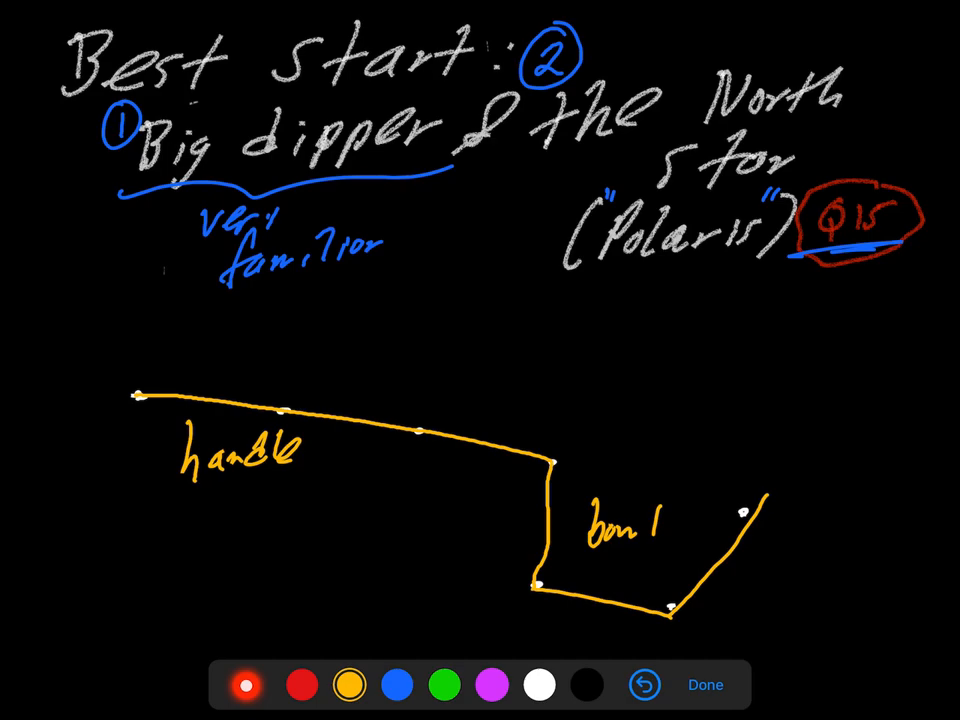
- Sketch an orange outline at the lower left of the slide
drag(60, 595, 160, 625)
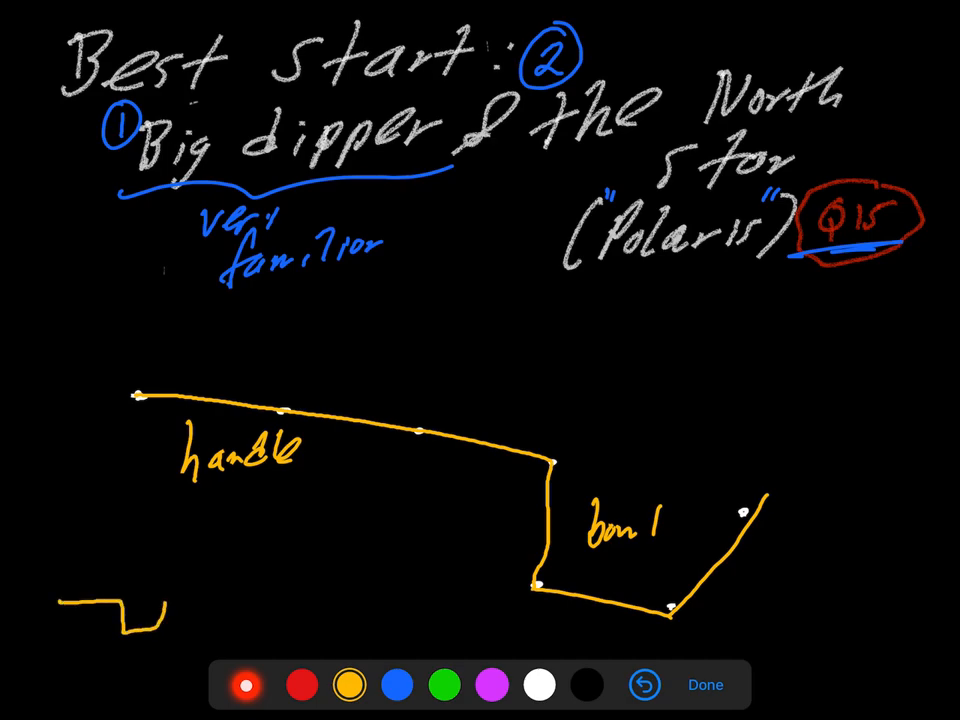
drag(200, 510, 200, 580)
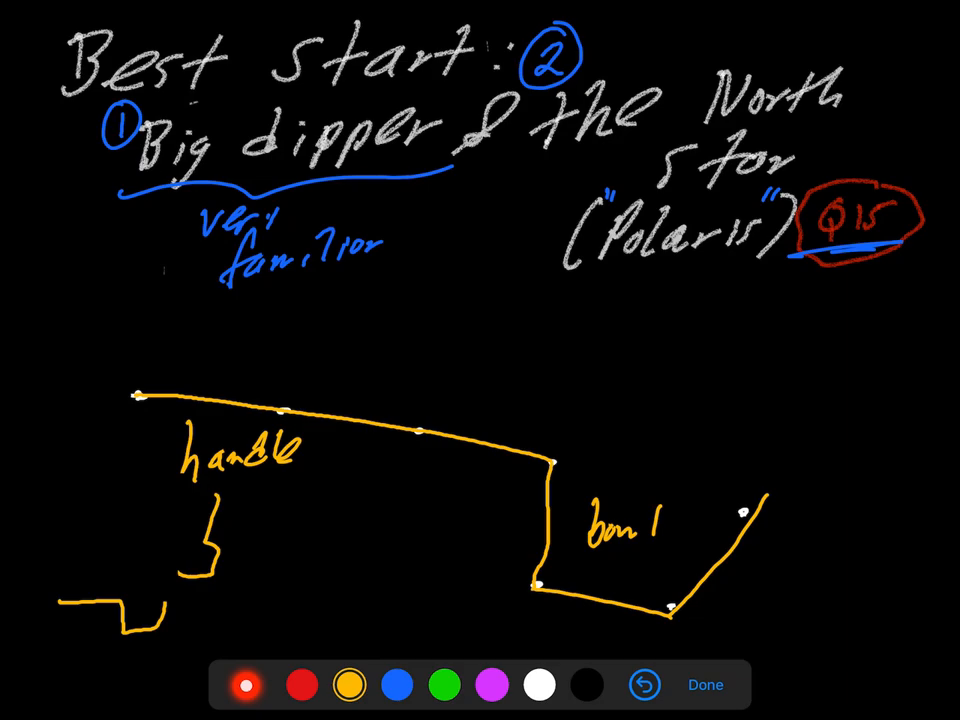
drag(110, 475, 165, 475)
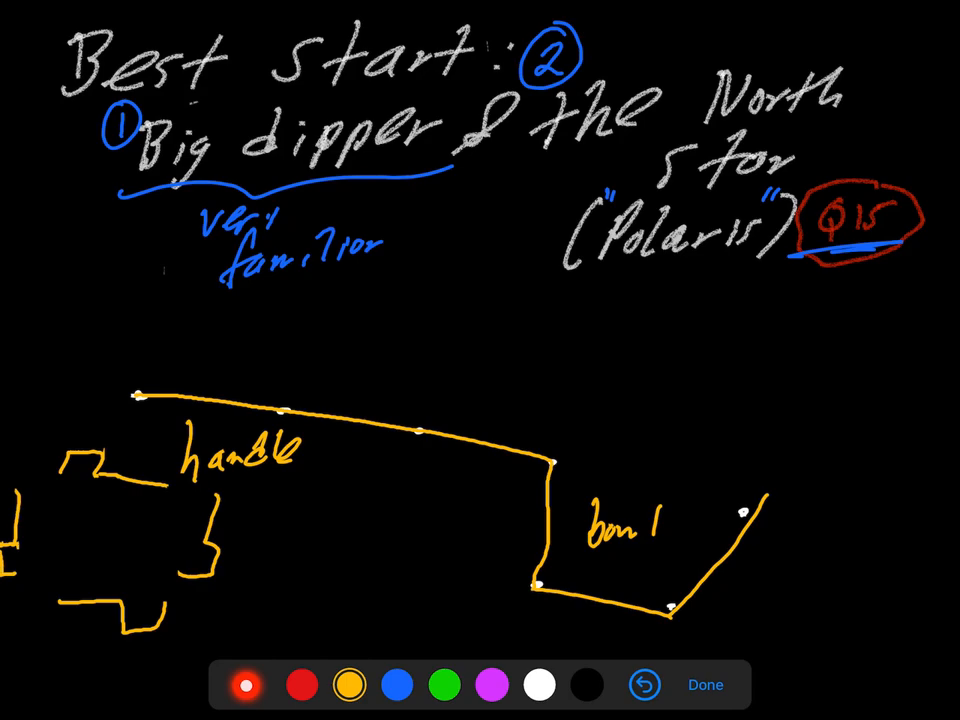
click(537, 684)
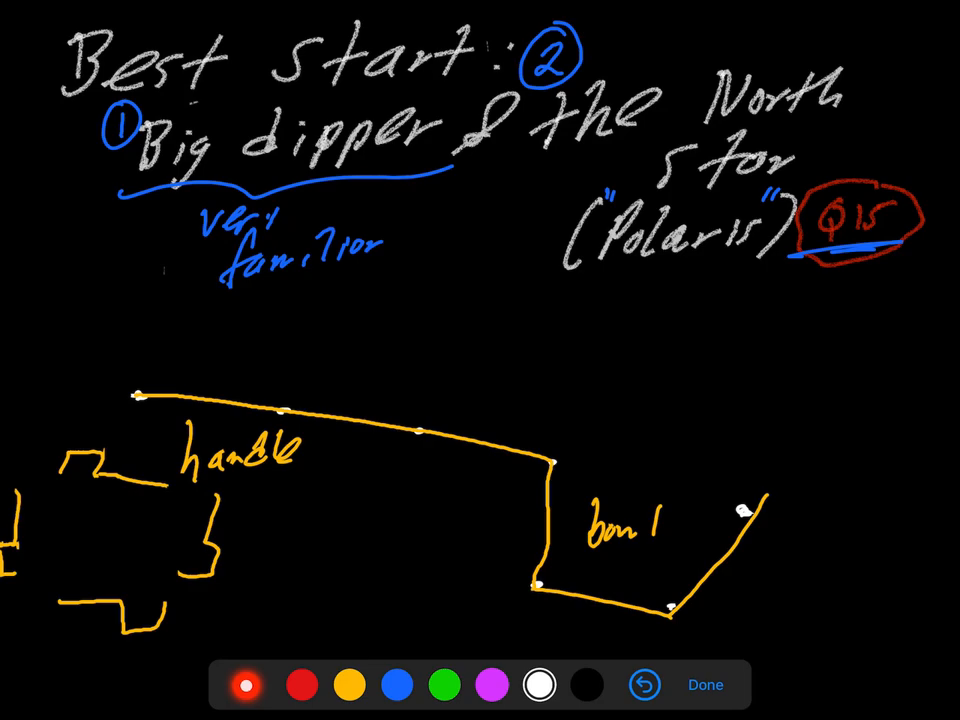
- Underline North in white and label the bowl-edge stars 'pointer stars' in blue
drag(690, 130, 820, 130)
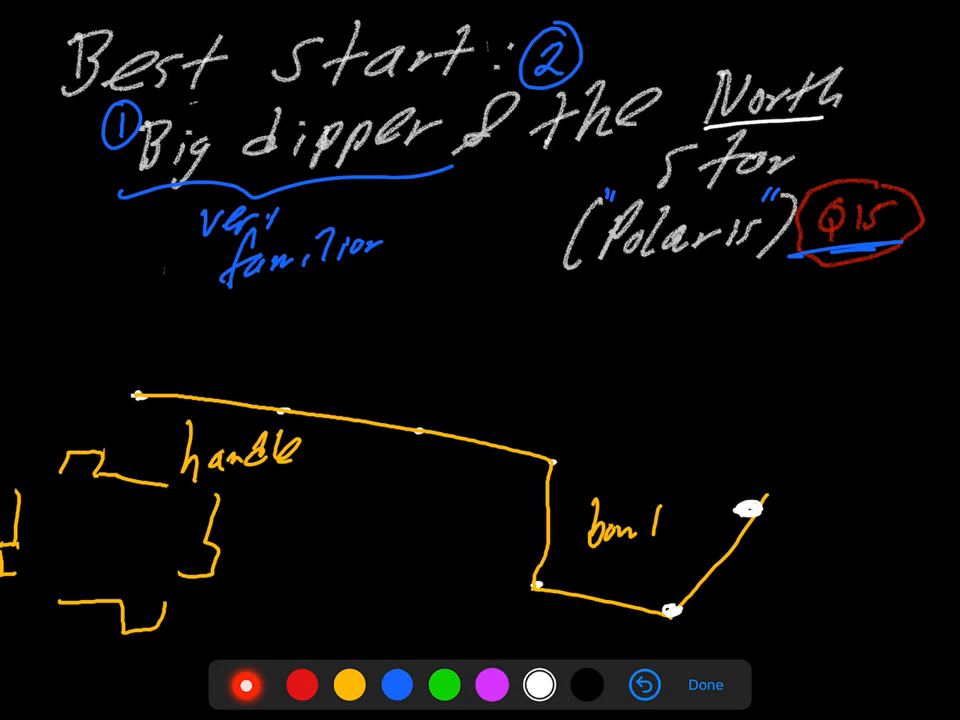
click(397, 684)
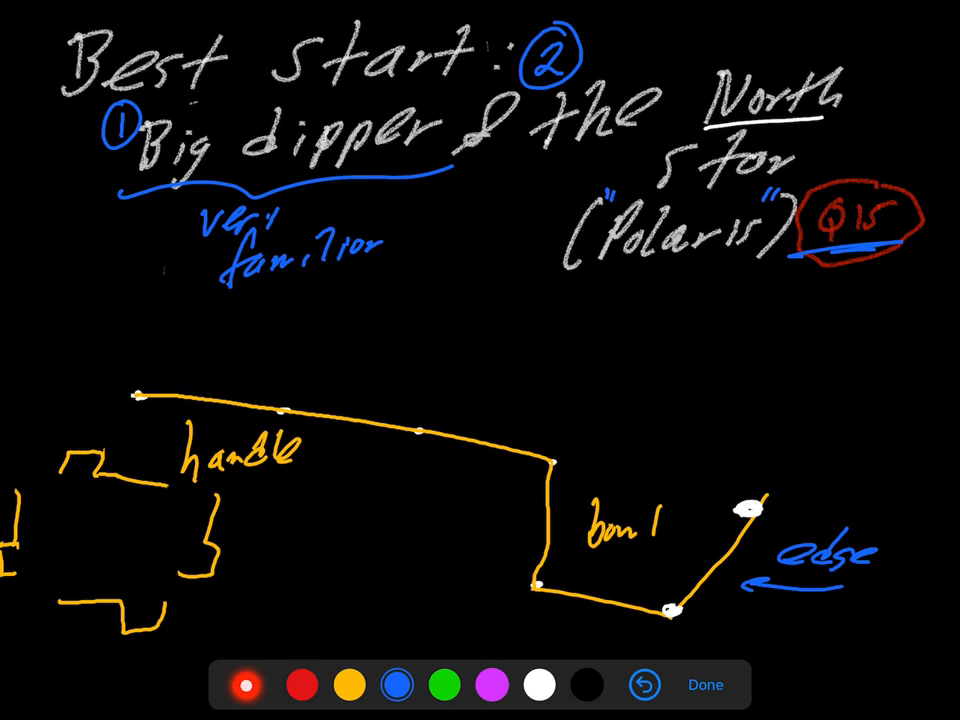
drag(610, 385, 635, 375)
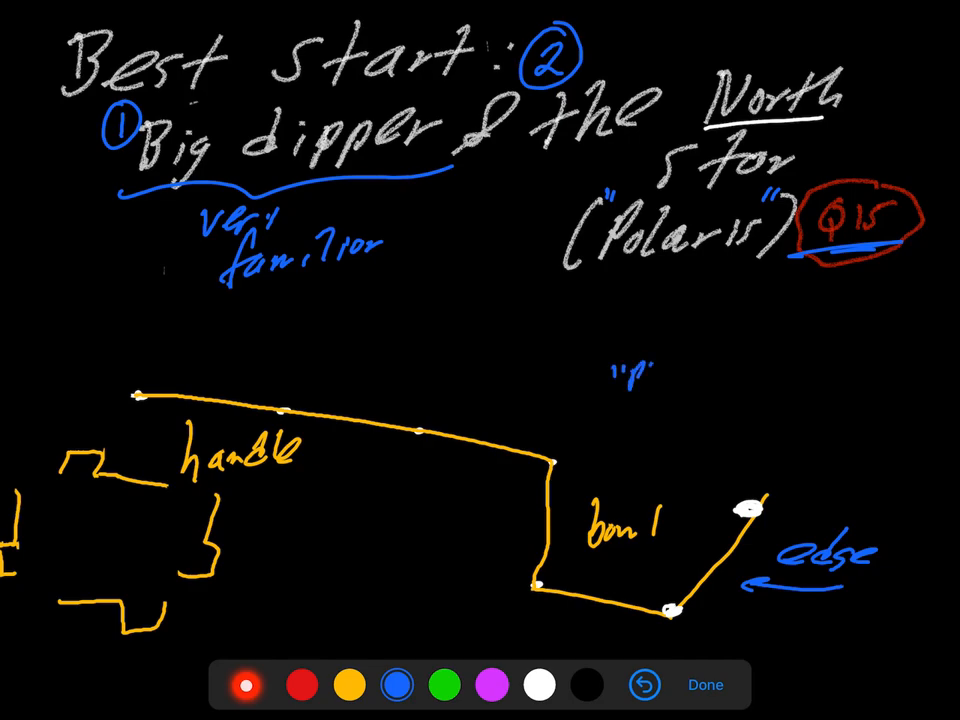
text(pointer)
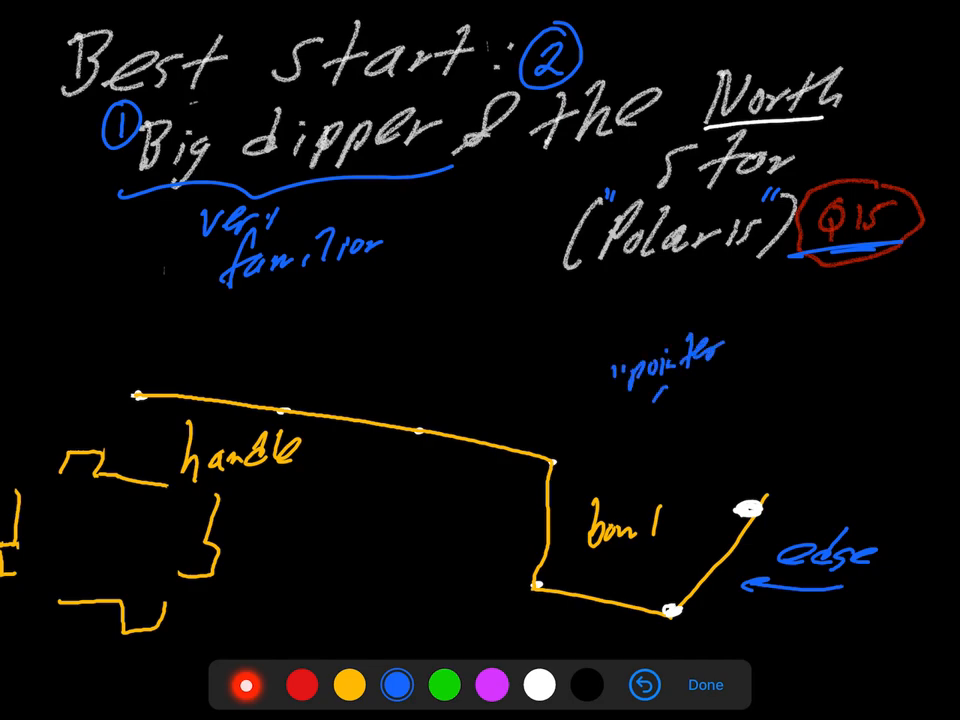
text(stars")
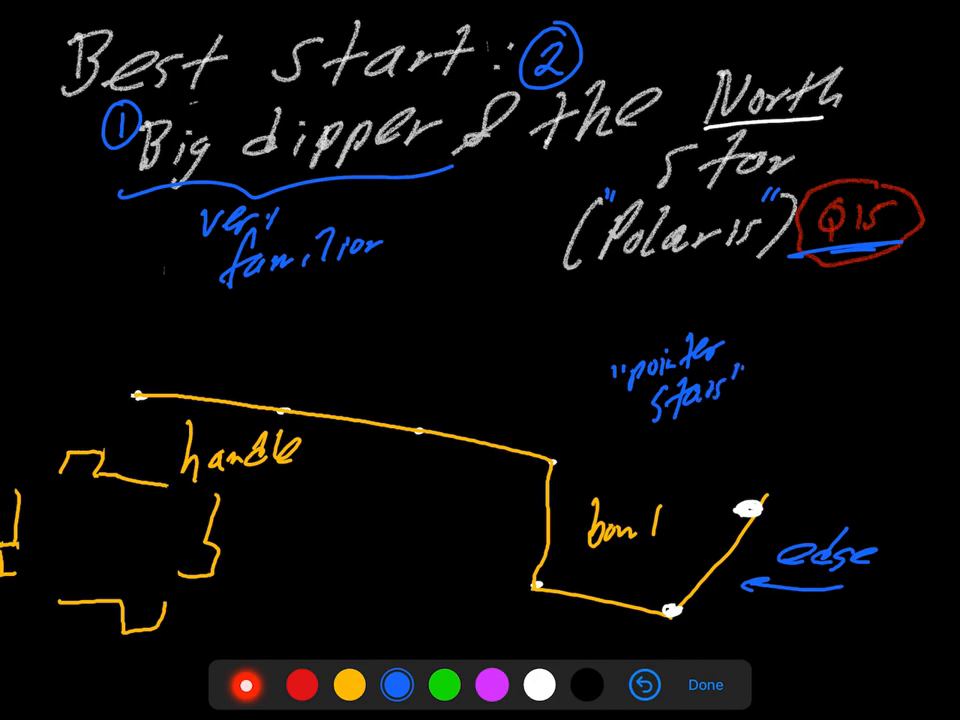
- Draw a green dotted arrow from the pointer stars toward Polaris, marked 'N. Star?'
click(536, 684)
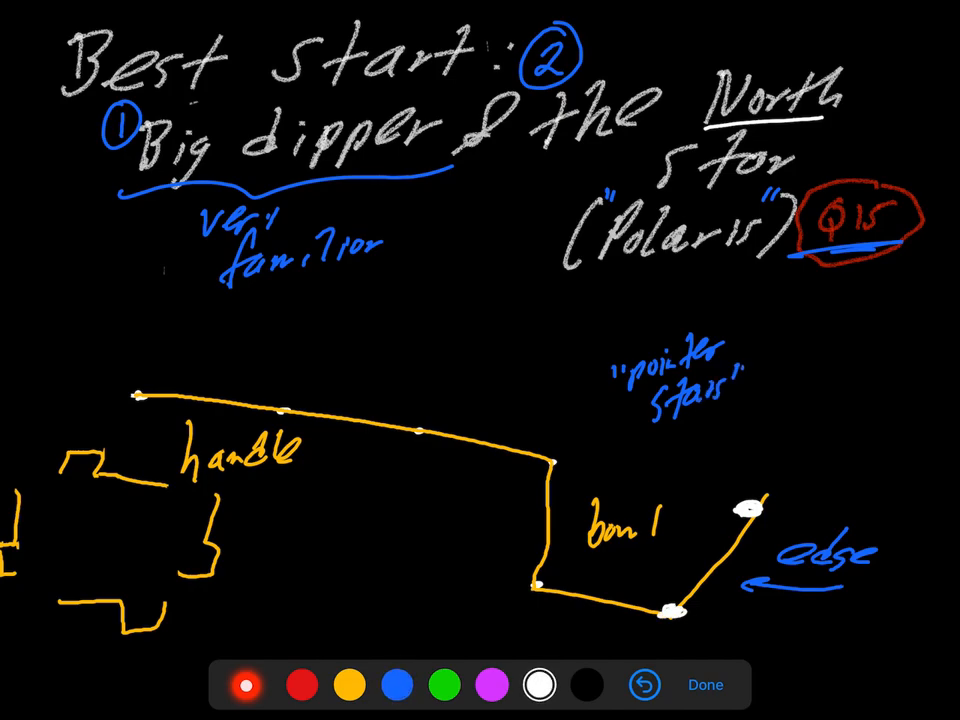
click(467, 683)
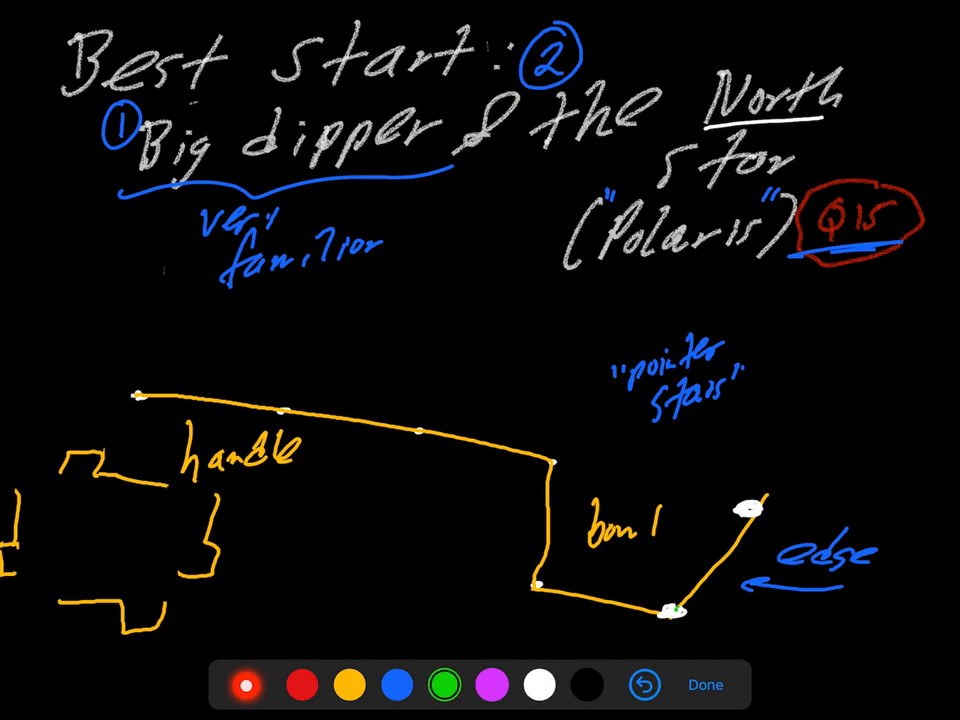
drag(675, 610, 780, 480)
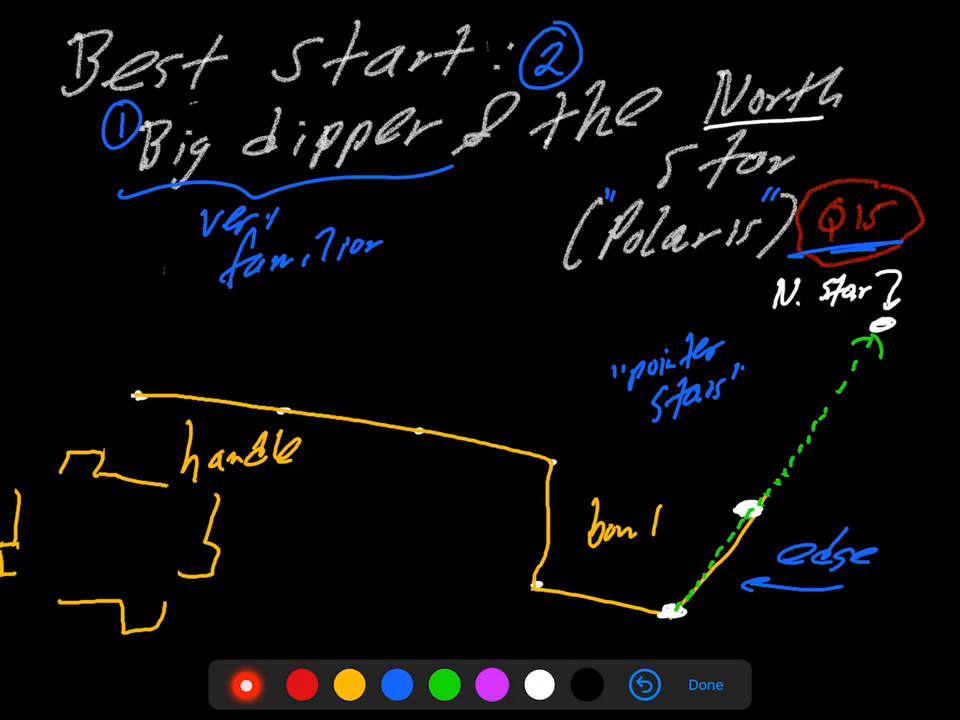
click(348, 695)
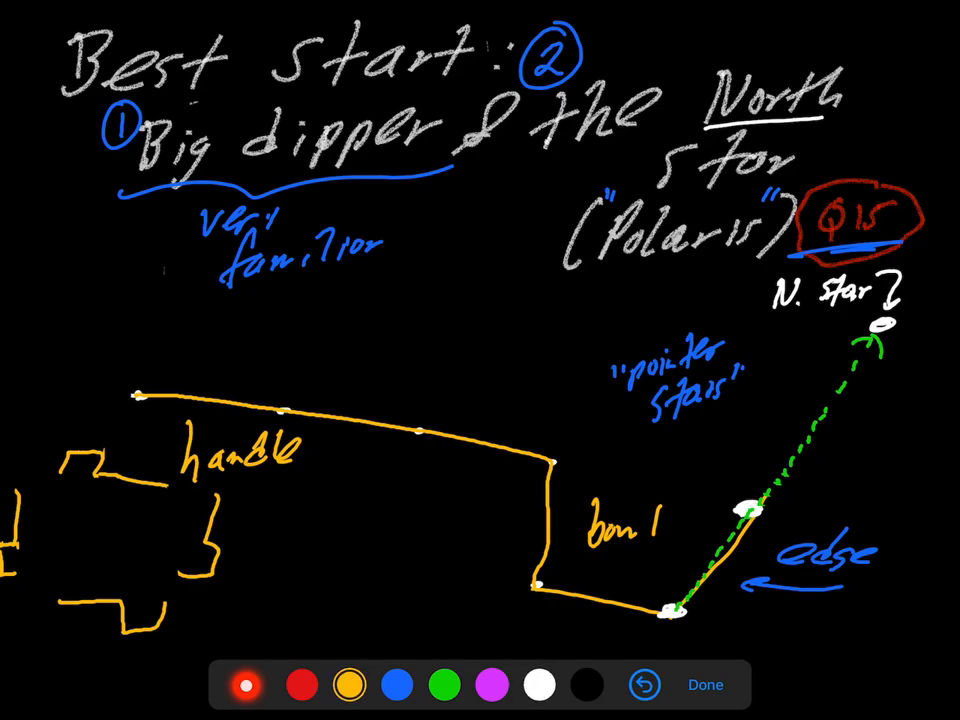